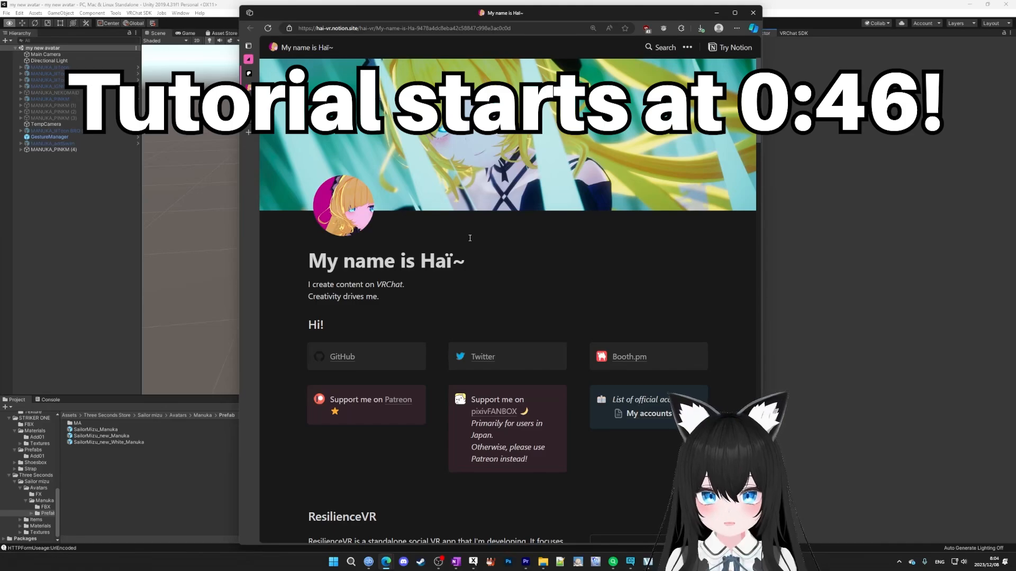
Step: Expand MANUKA_PINKM in the Hierarchy to reveal the avatar's parts
click(370, 399)
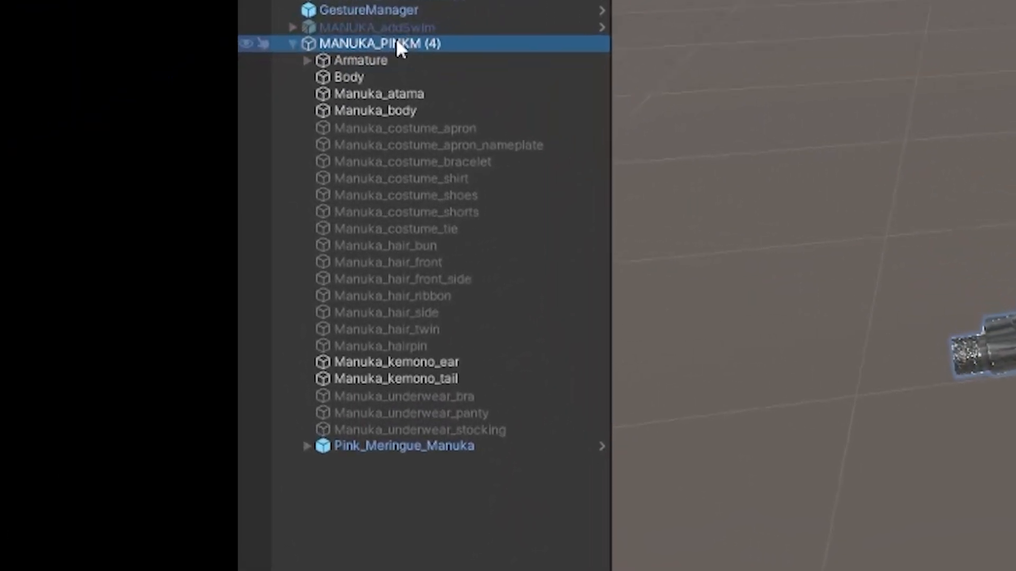
Step: Add an empty child named Custom under MANUKA_PINKM with a Vixen Folder component
right_click(381, 42)
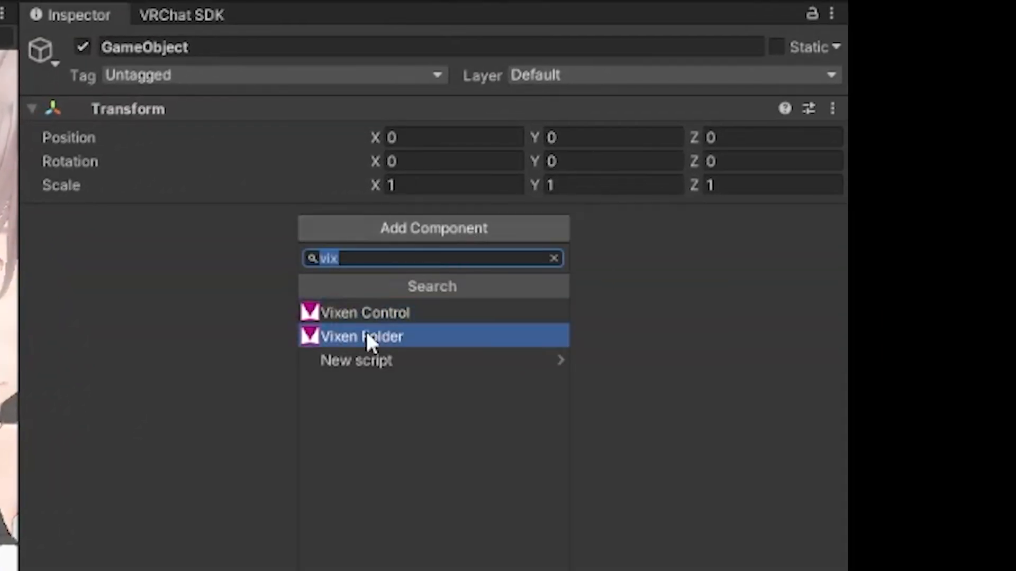
click(361, 337)
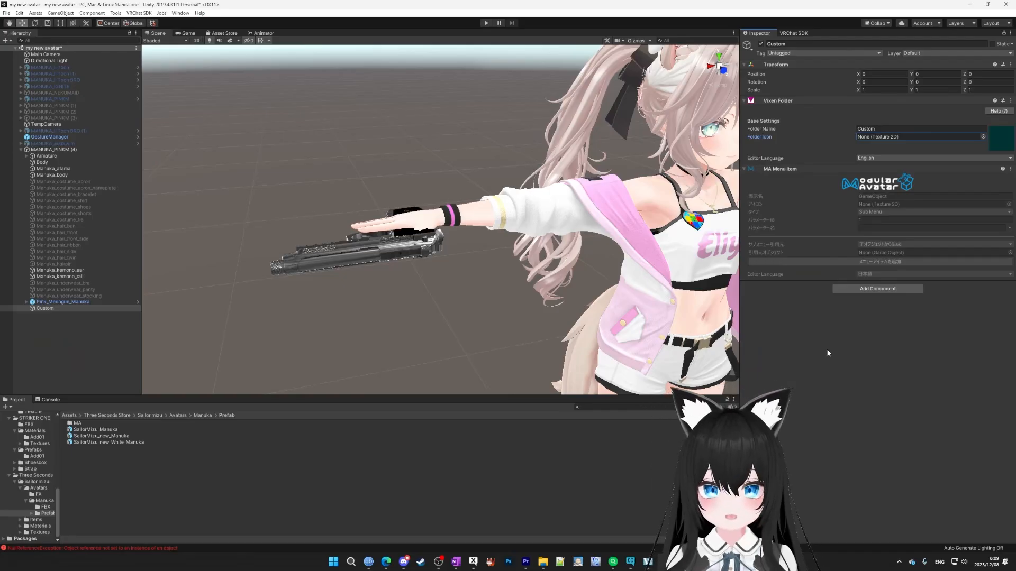
mouse_move(832, 343)
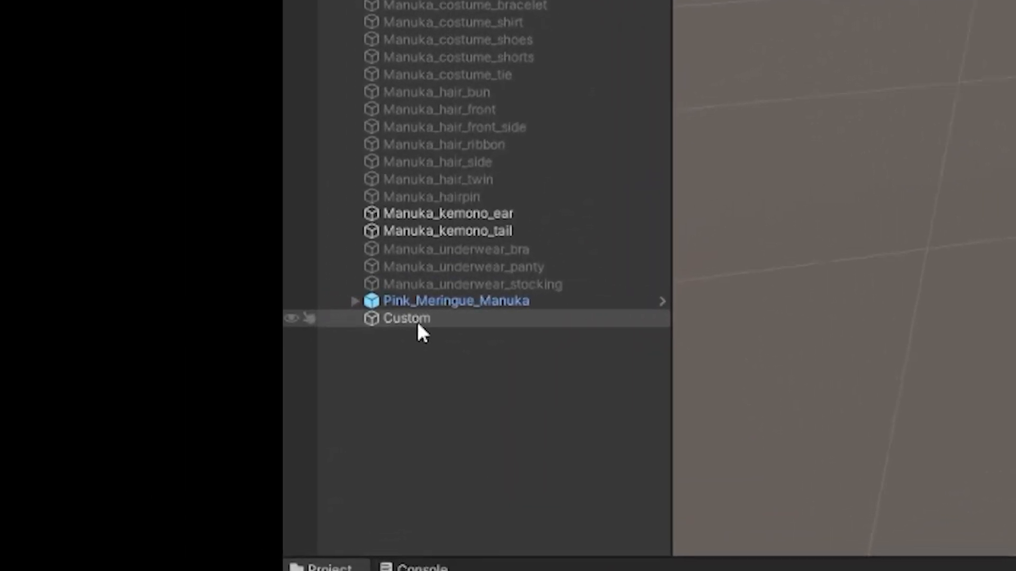
Step: Add a child under Custom carrying a Vixen Control toggle with menu name Gun
right_click(406, 318)
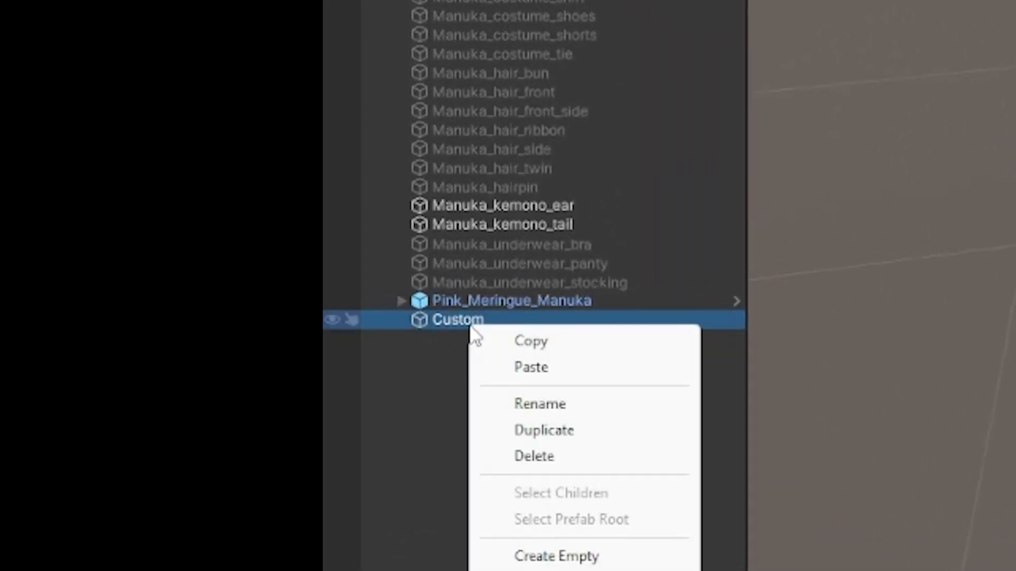
click(555, 555)
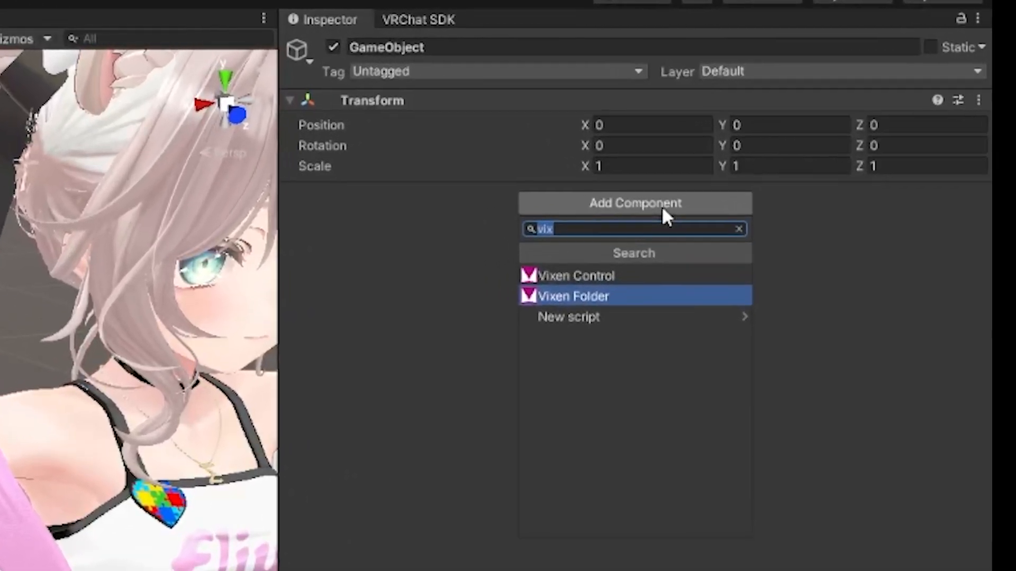
click(575, 275)
text(Fun)
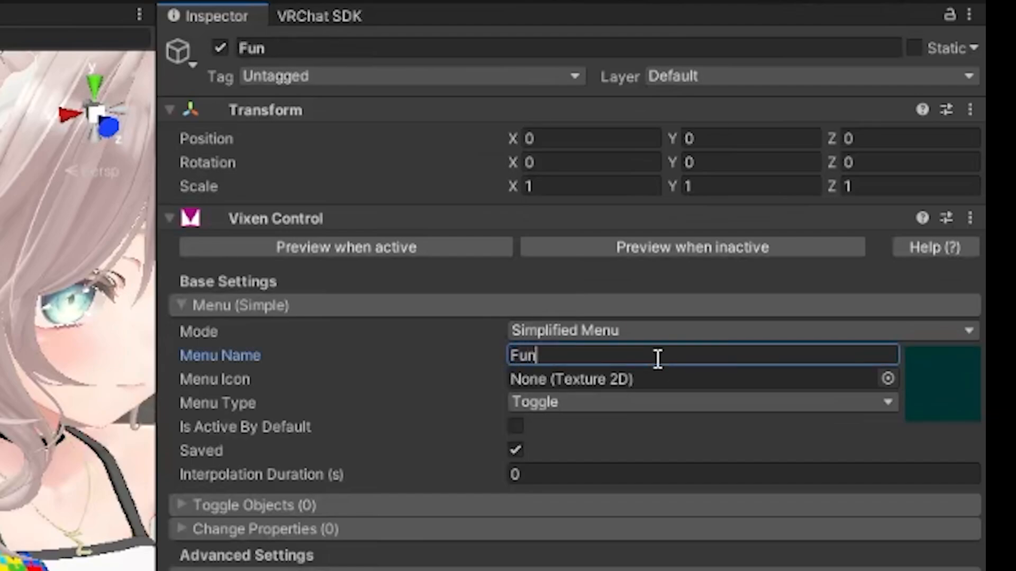
text(Gun)
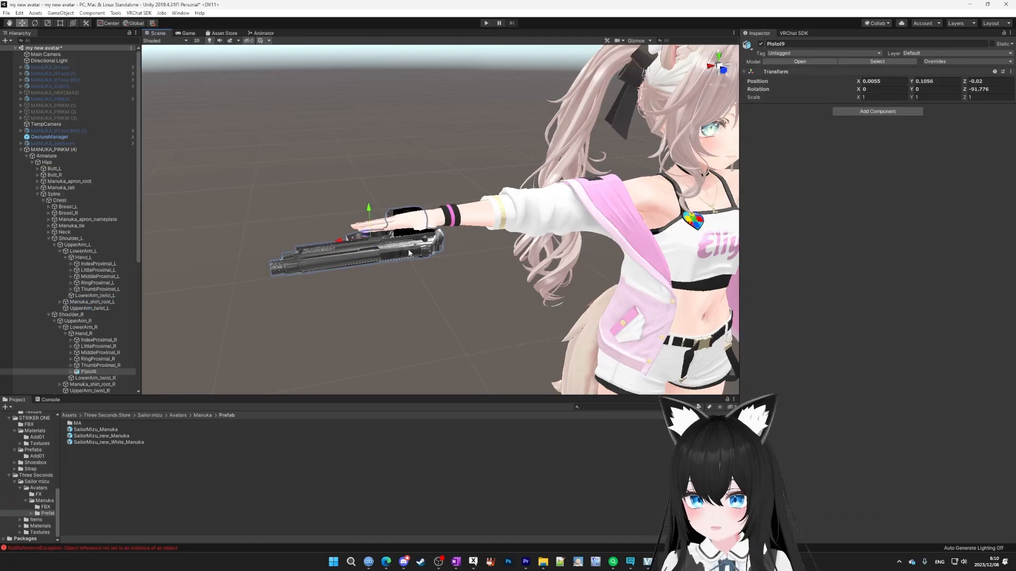
Step: Assign the right-hand Pistol to the Gun toggle's 'Enable these when active' list
scroll(down, 3)
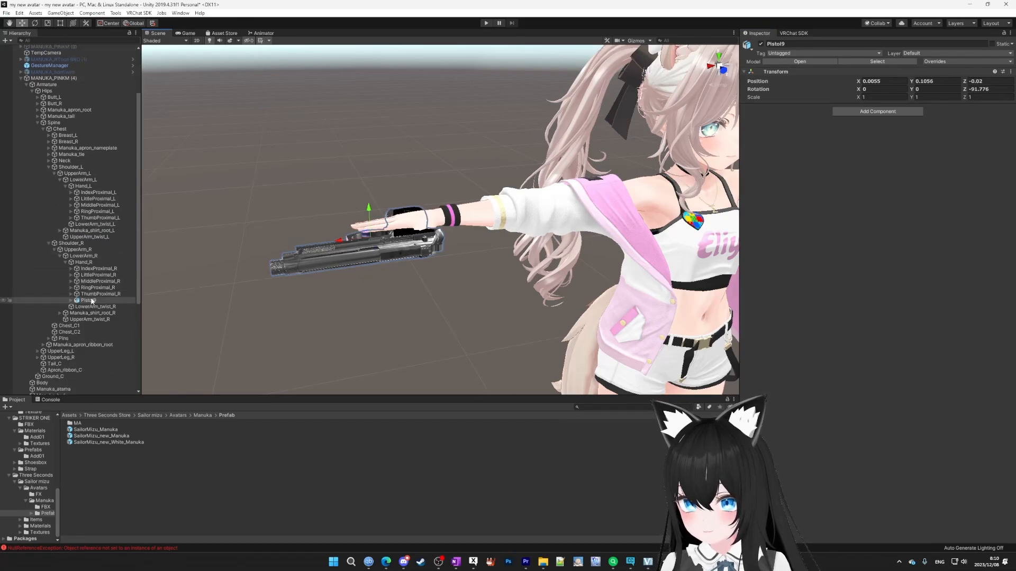
scroll(down, 3)
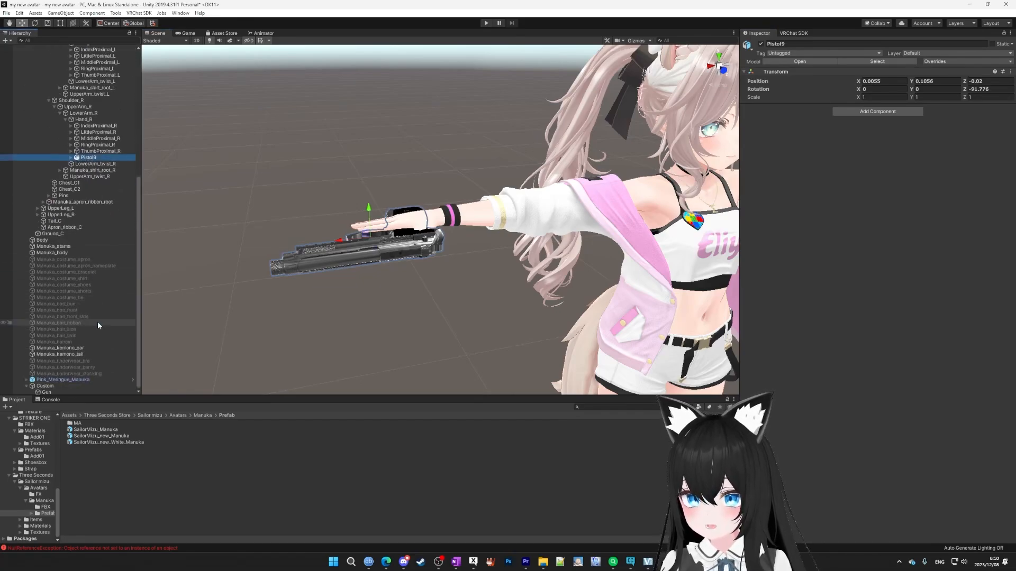
click(45, 391)
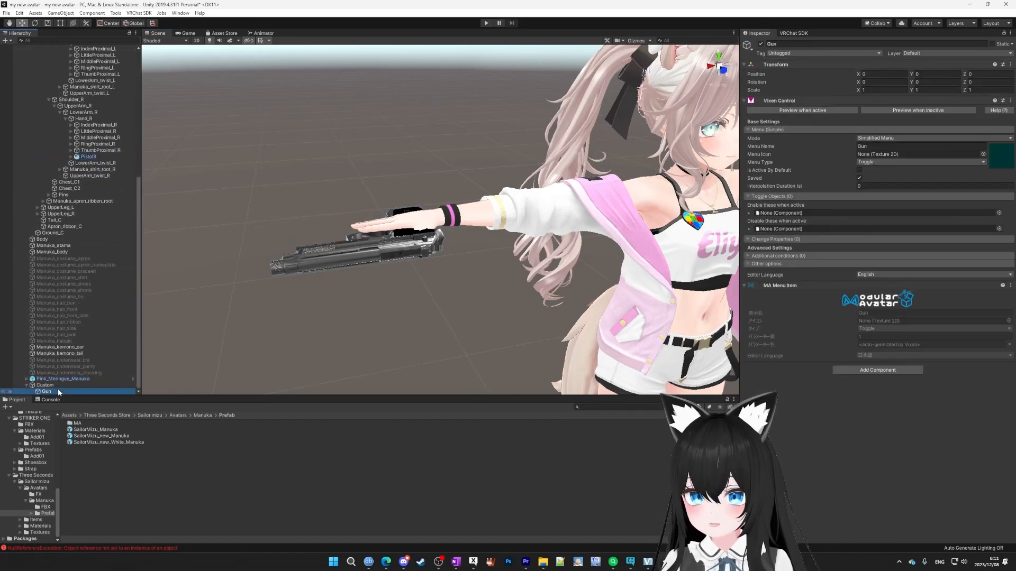
click(88, 156)
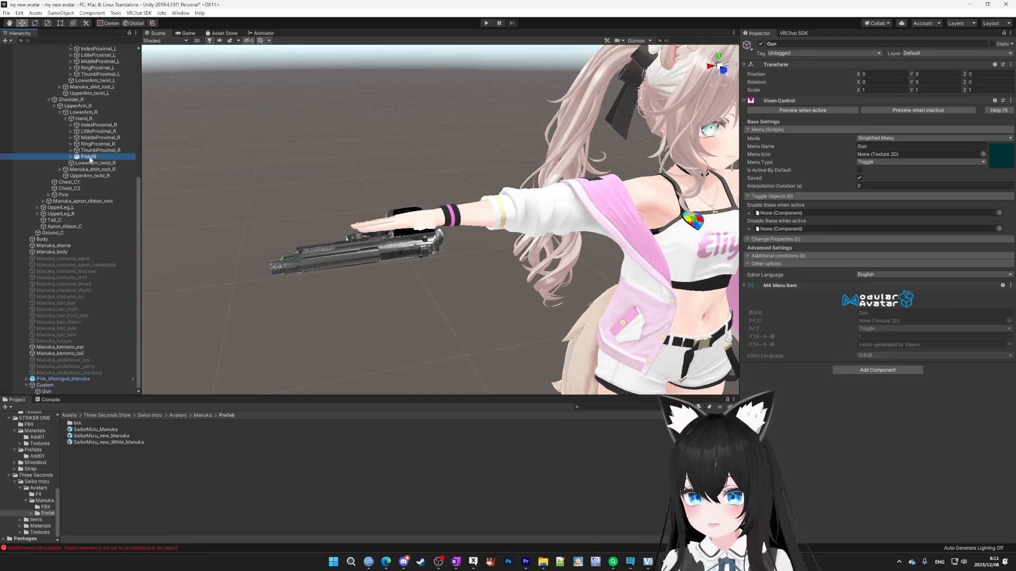
click(809, 213)
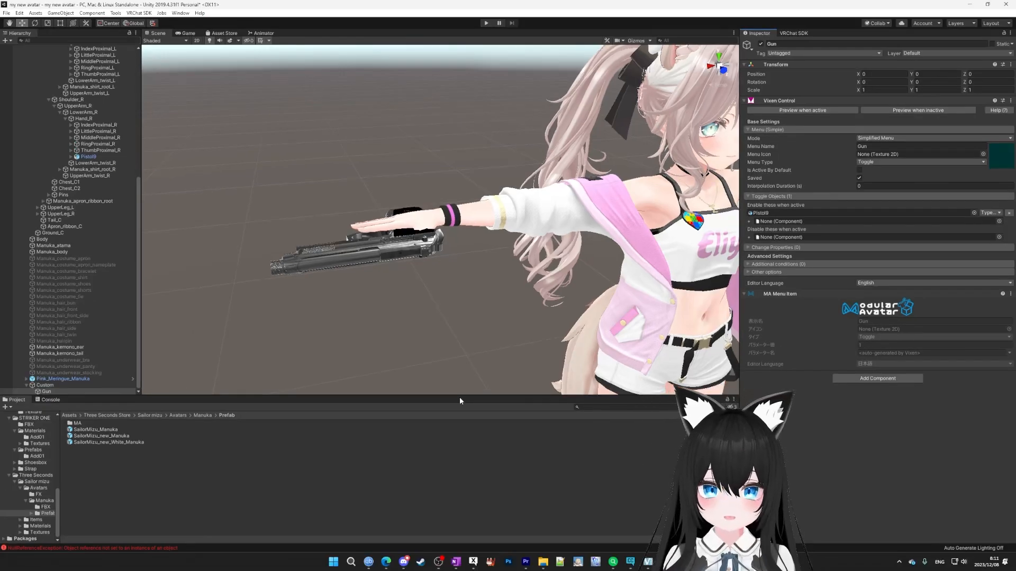
mouse_move(461, 396)
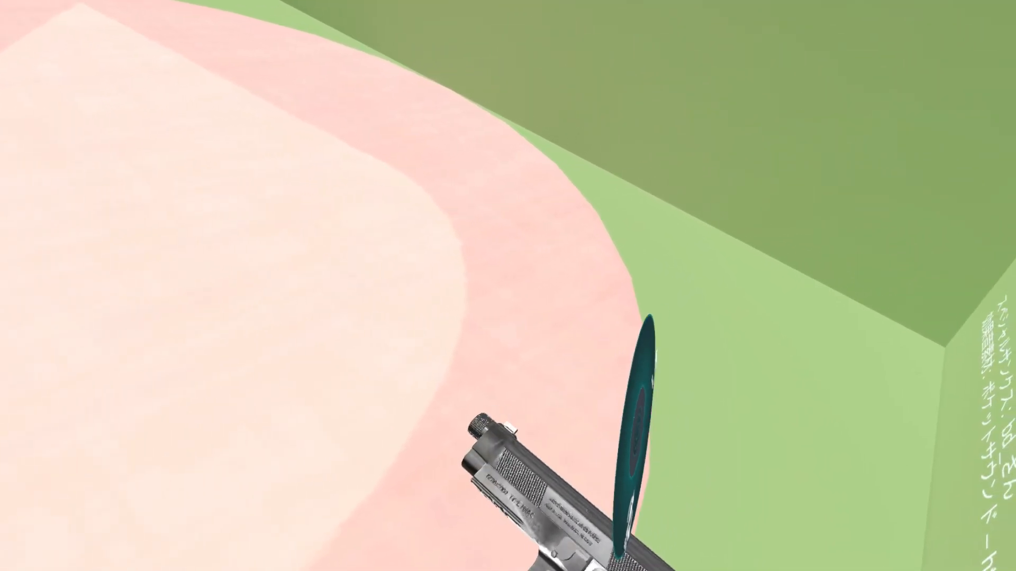
mouse_move(508, 286)
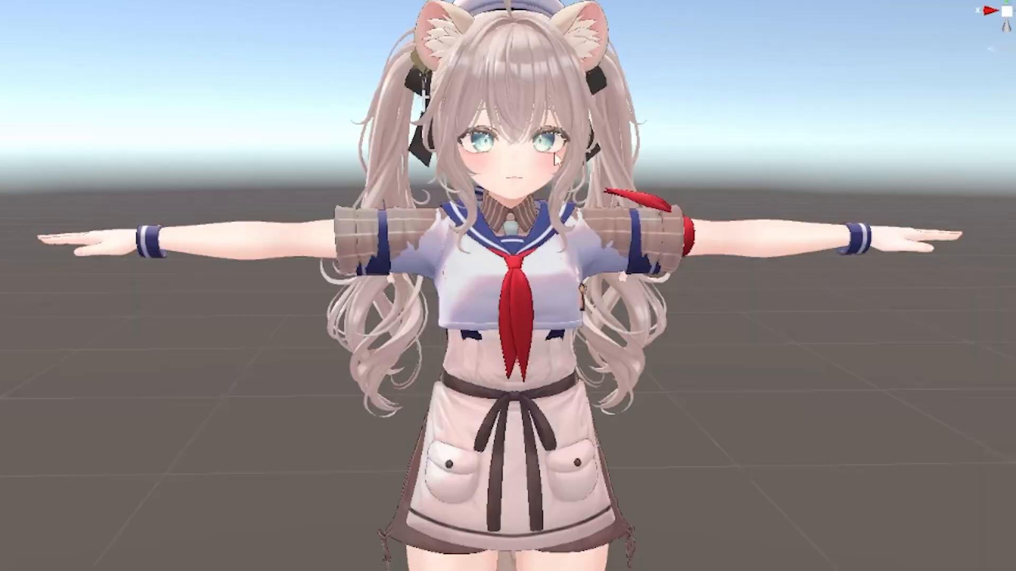
mouse_move(682, 201)
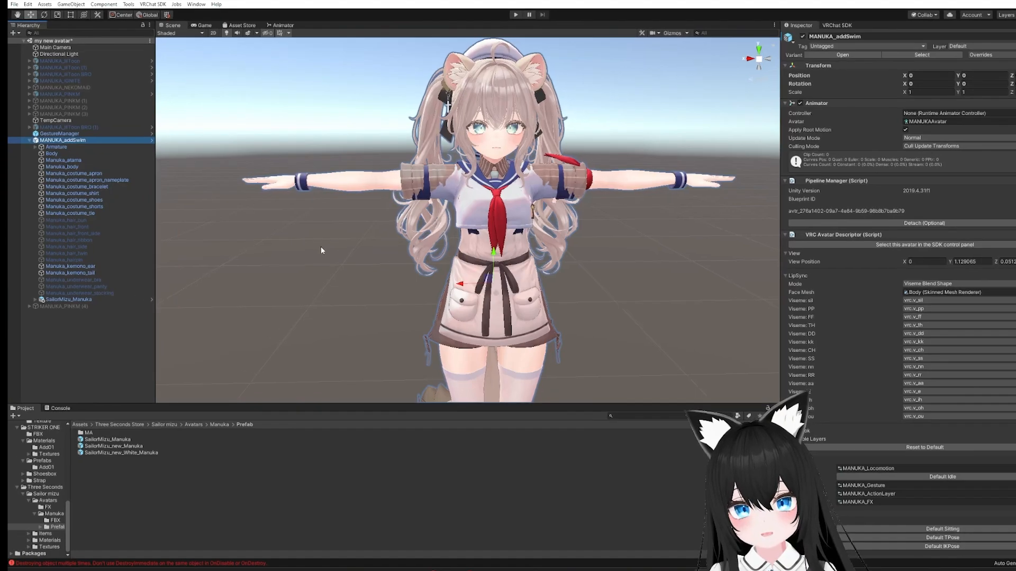
Step: Add an empty Custom child with a Vixen Folder component under MANUKA_addSwim
right_click(62, 140)
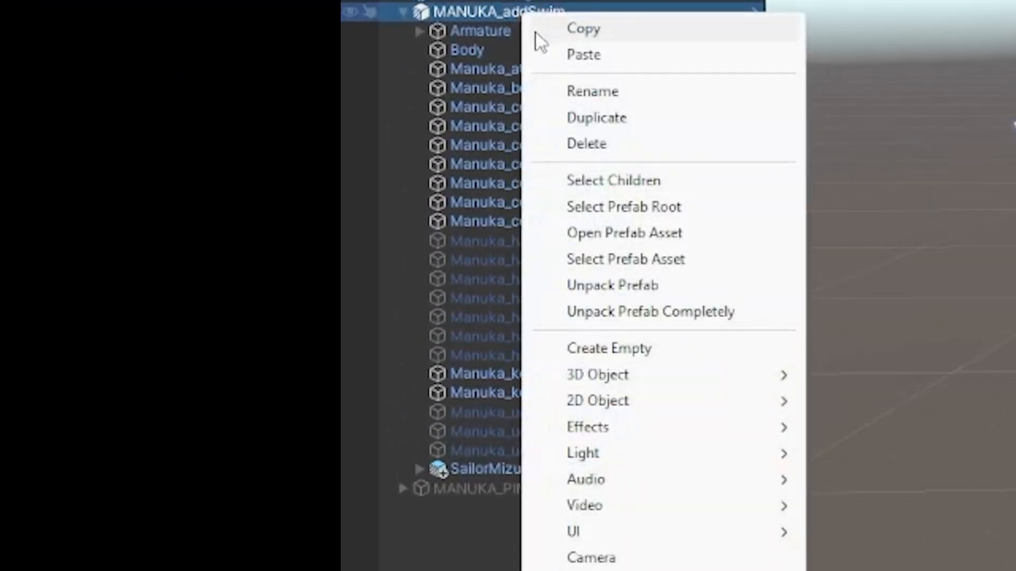
click(608, 348)
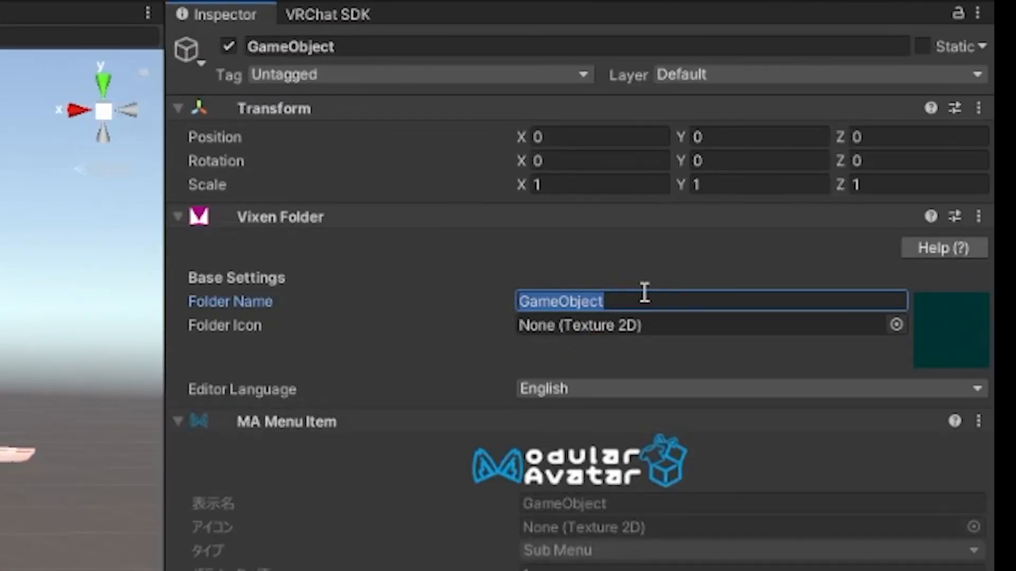
right_click(538, 254)
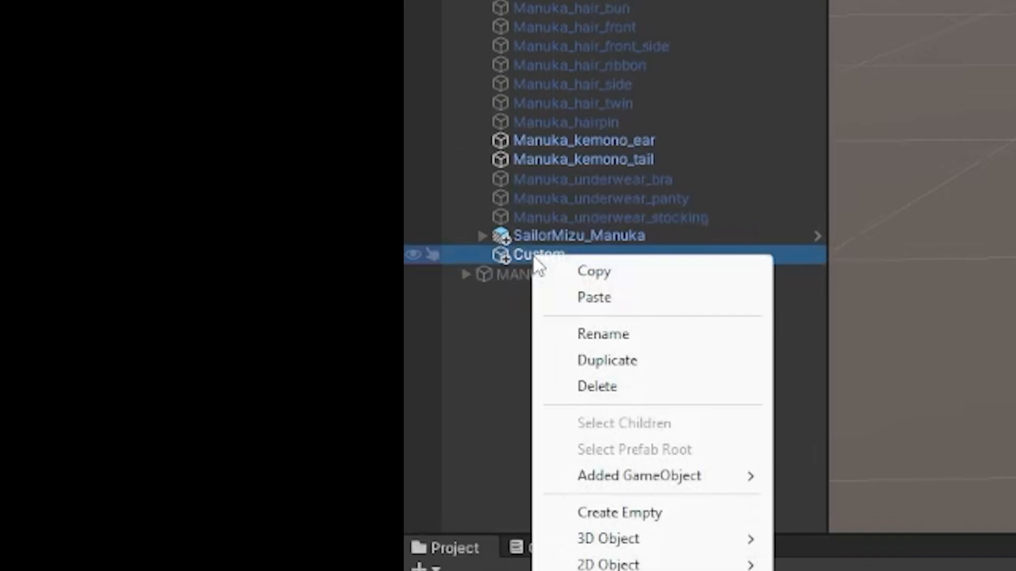
Step: Add a MainOutfit Vixen toggle under Custom controlling the outfit parts, active by default
click(619, 512)
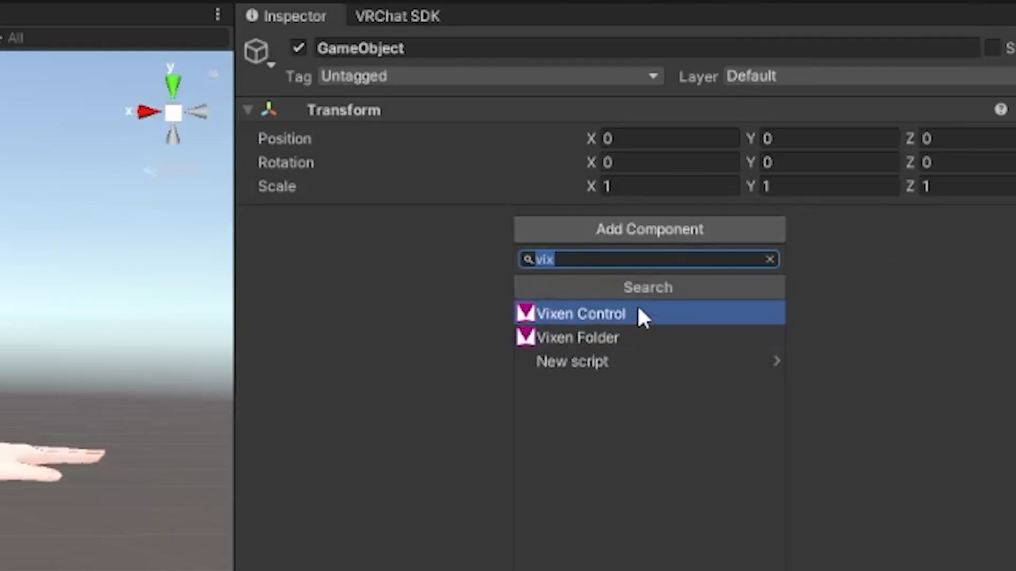
click(580, 314)
text(MainOutfit)
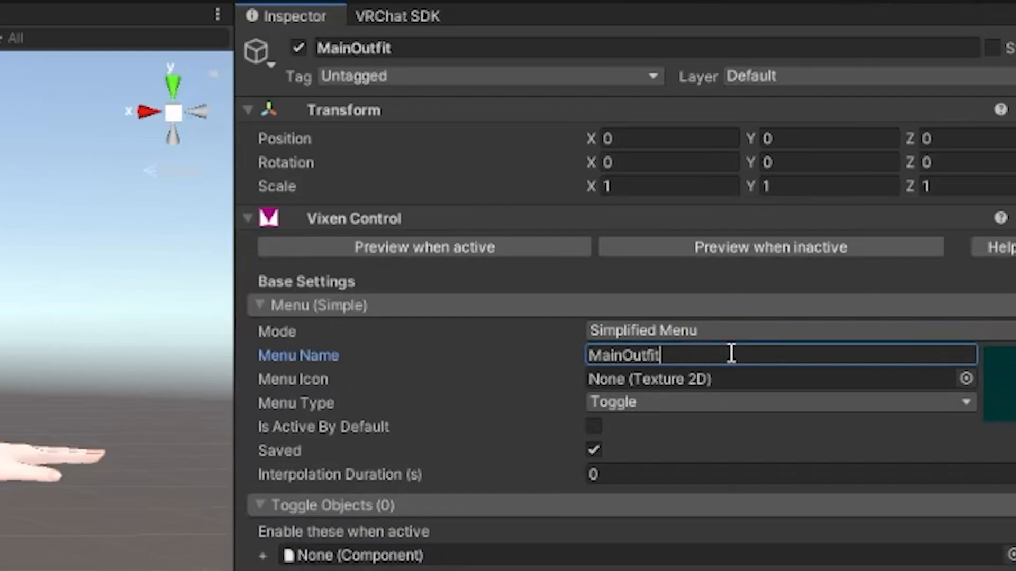
scroll(down, 3)
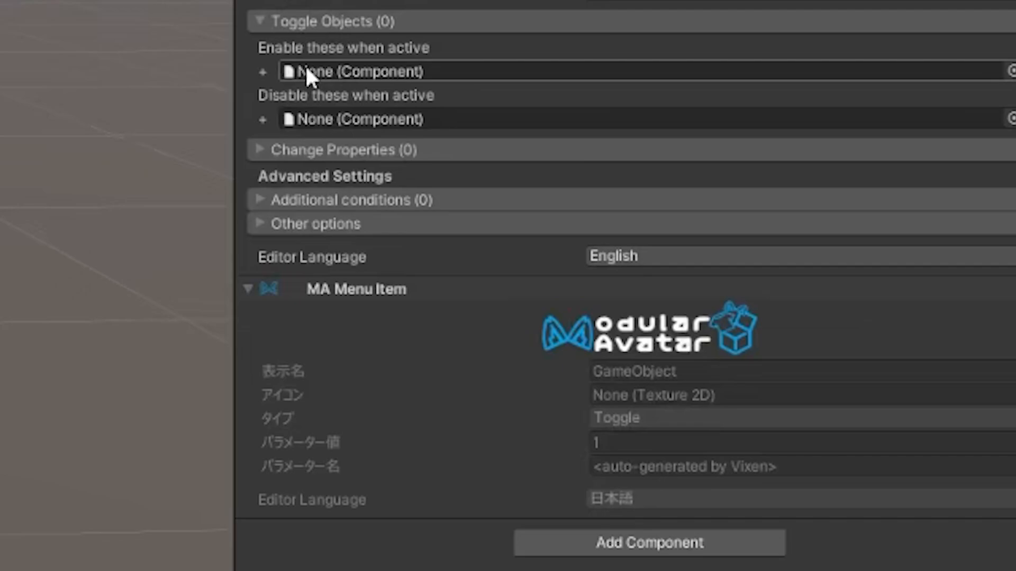
mouse_move(311, 74)
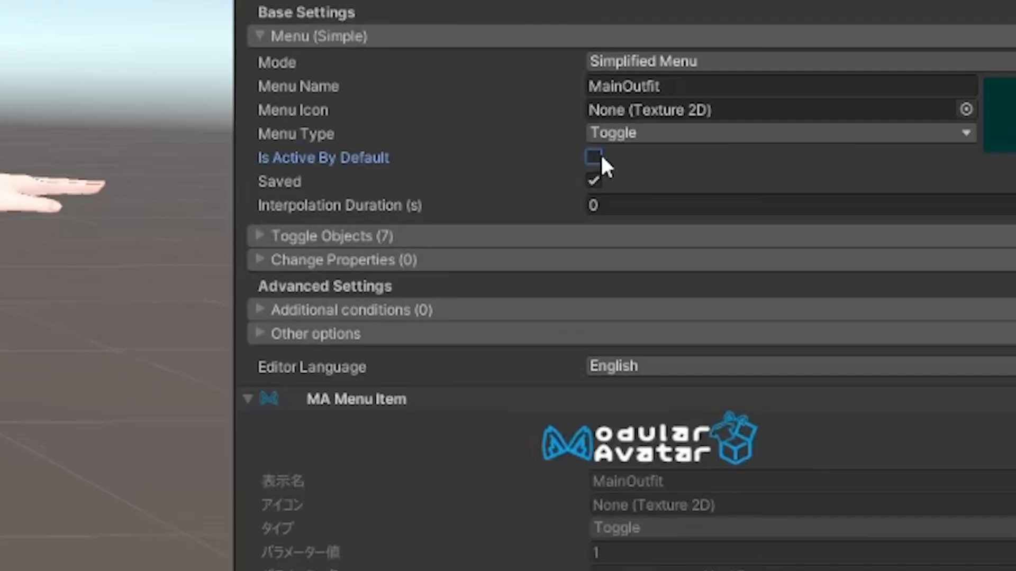
click(592, 157)
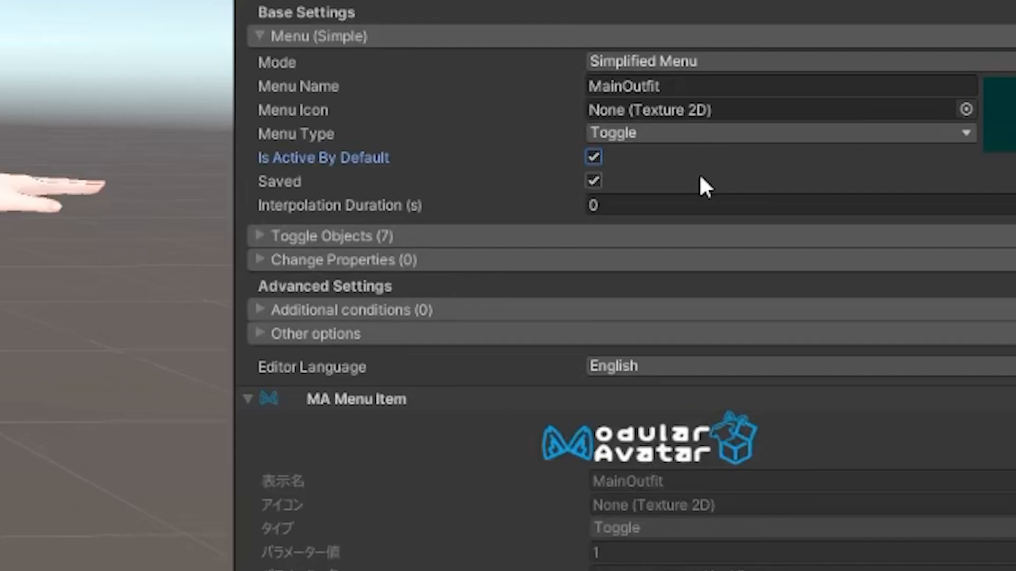
mouse_move(684, 184)
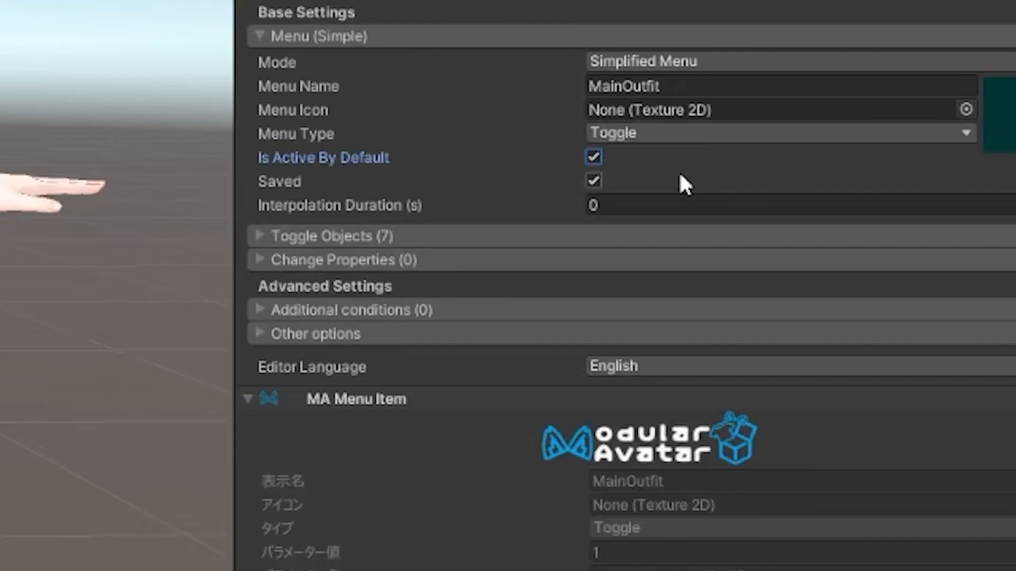
Step: Add another empty child under Custom with a fresh Vixen Control toggle
right_click(272, 257)
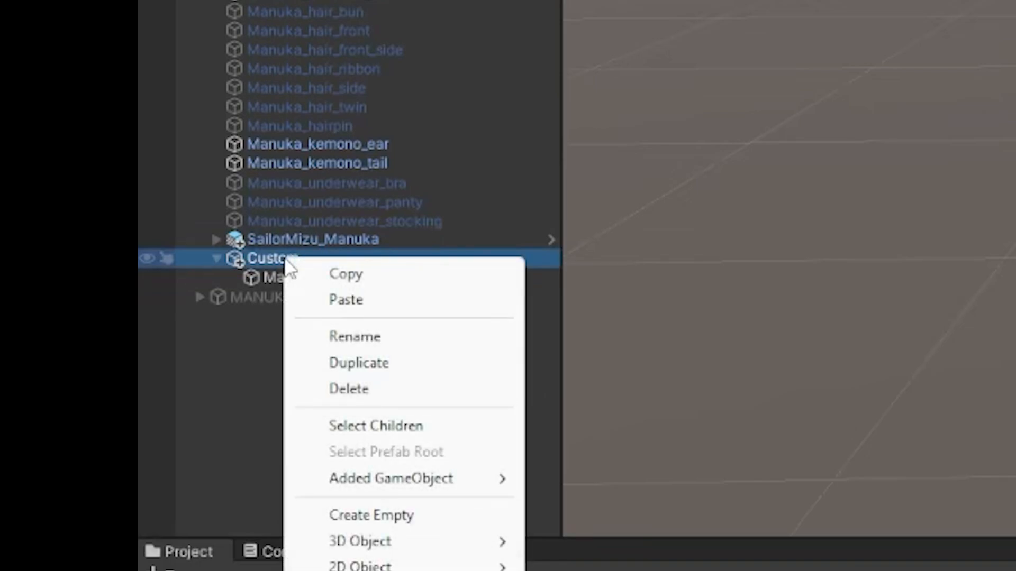
click(371, 515)
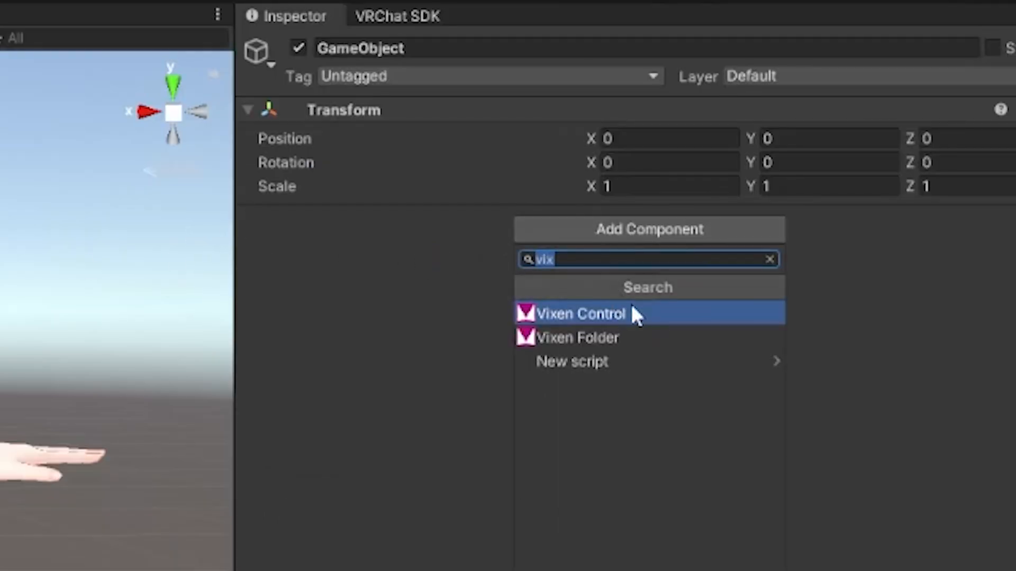
click(578, 314)
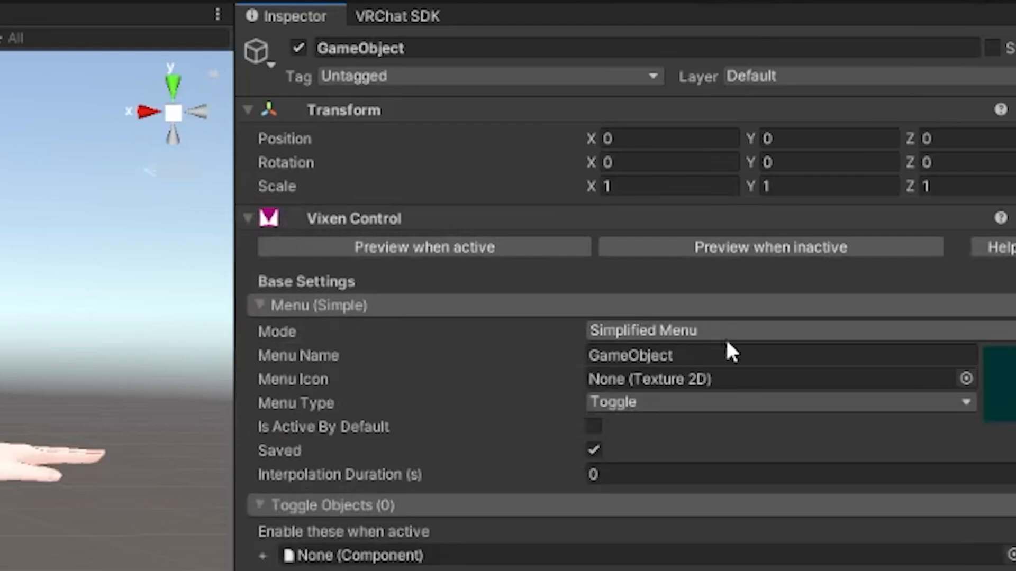